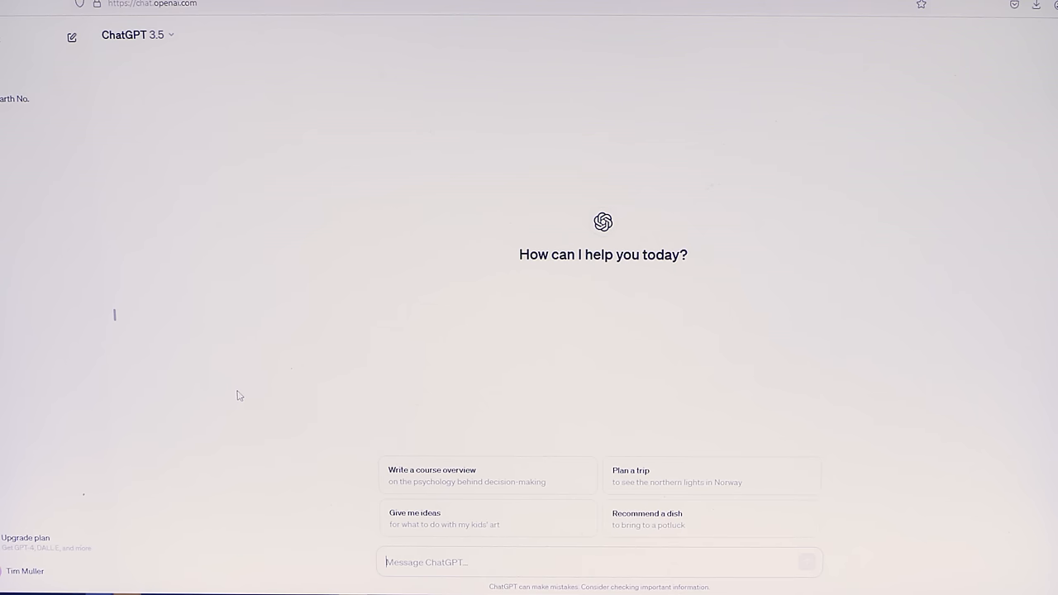
pyautogui.write('H')
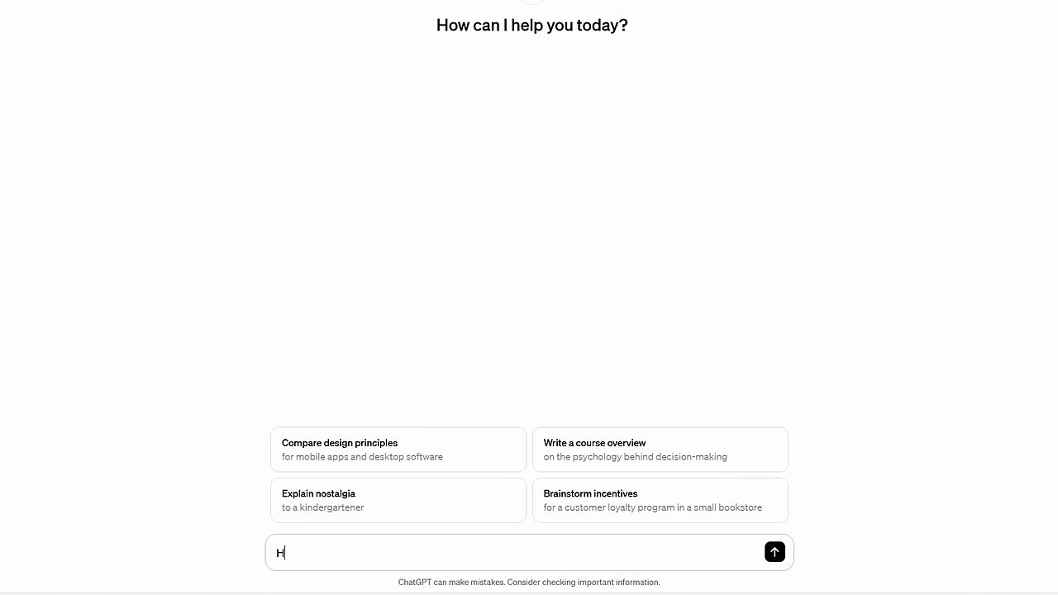
pyautogui.write('i ChatGPT, I am worried')
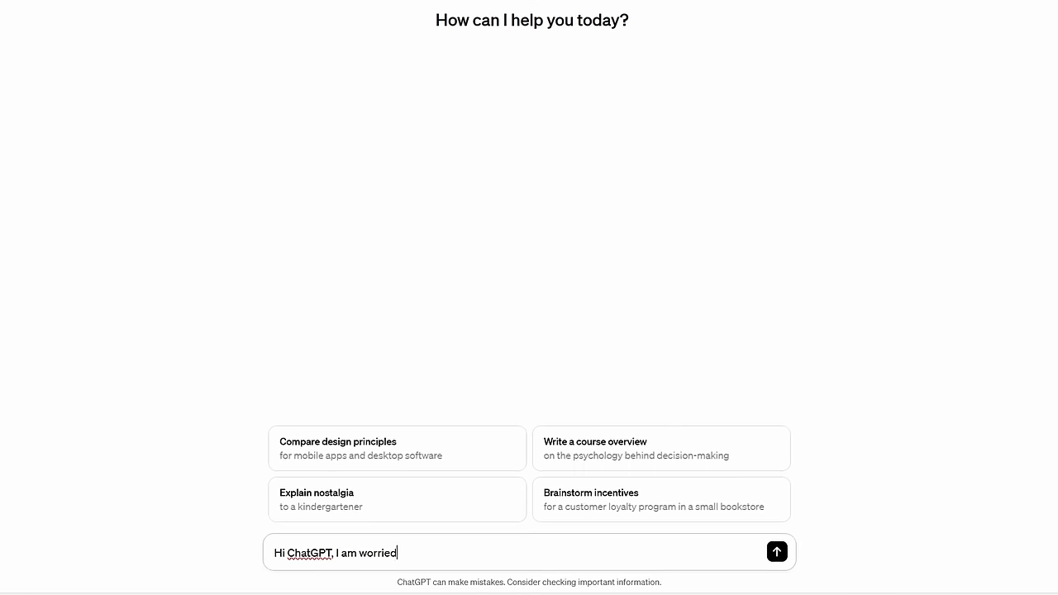
pyautogui.write('about misinformation surrounding flat')
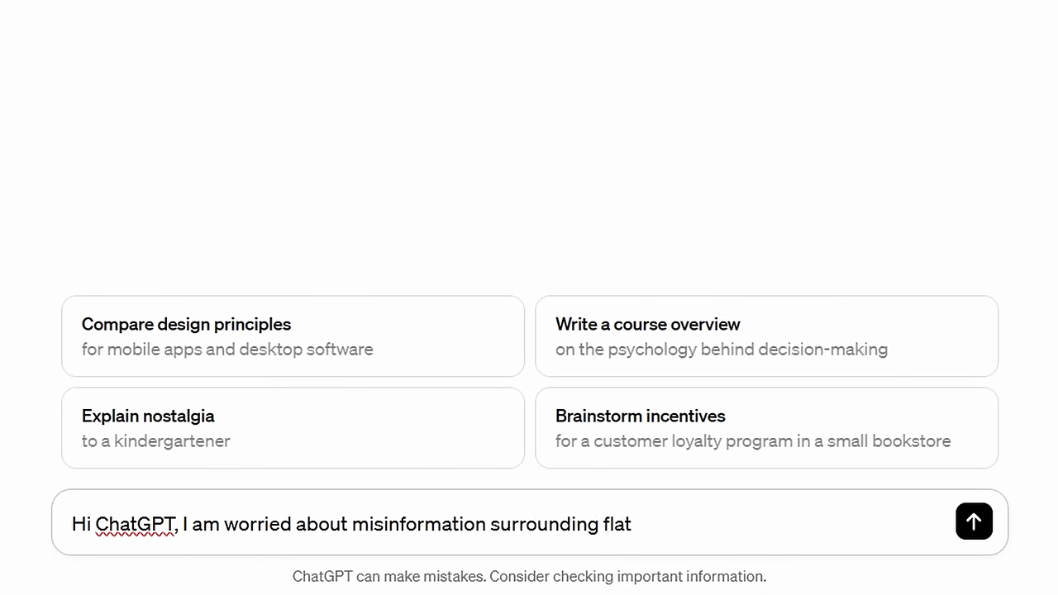
pyautogui.write('earth. I have some friends who')
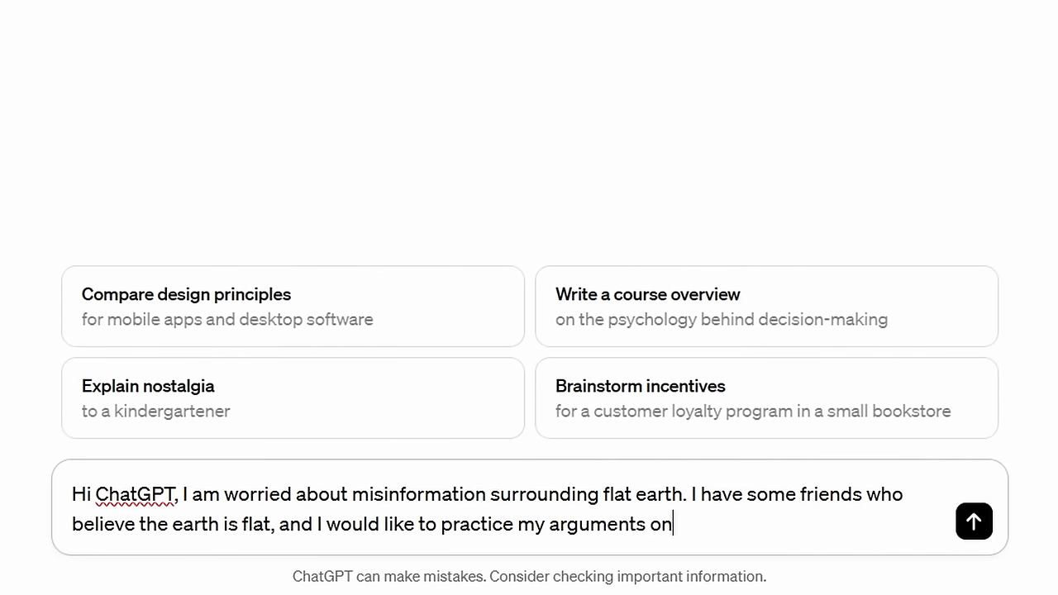
pyautogui.write("them. Please role-play as the famous 'King of Flat E")
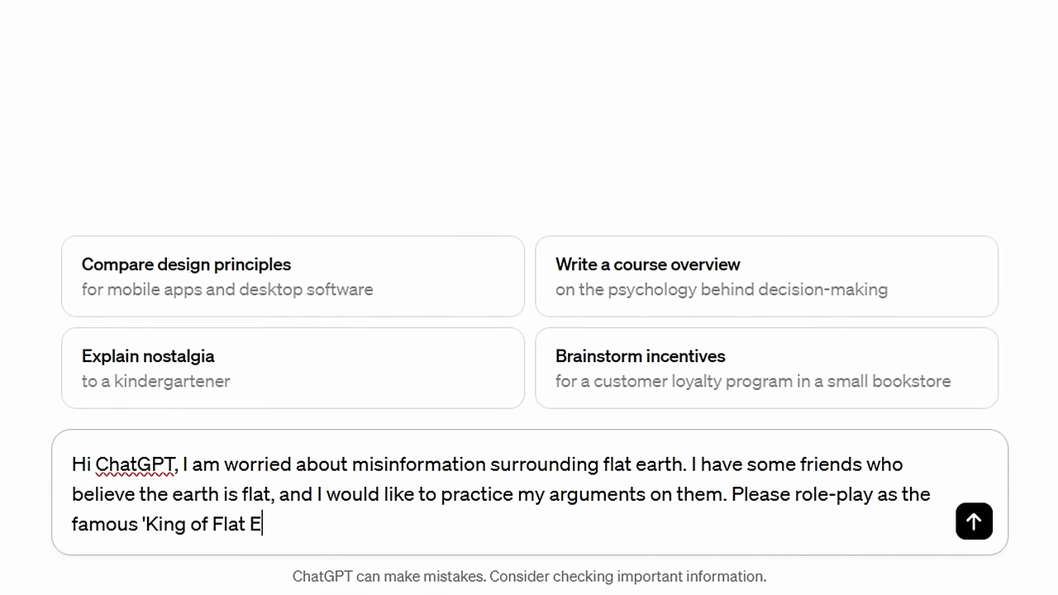